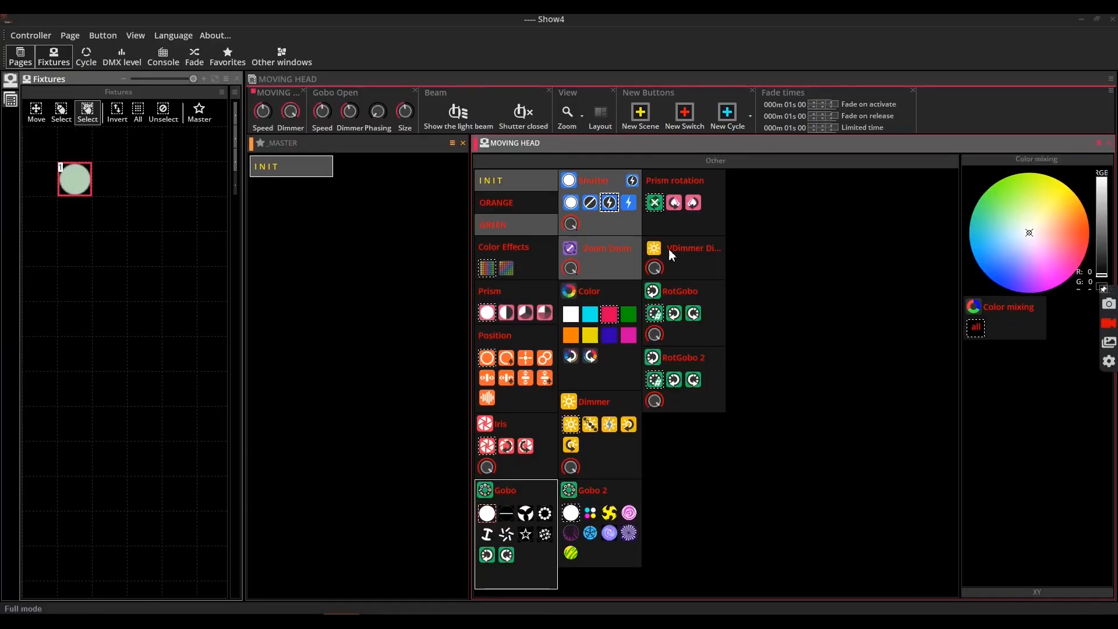
Reshuffle the moving head buttons within the Other zone
left_click(683, 248)
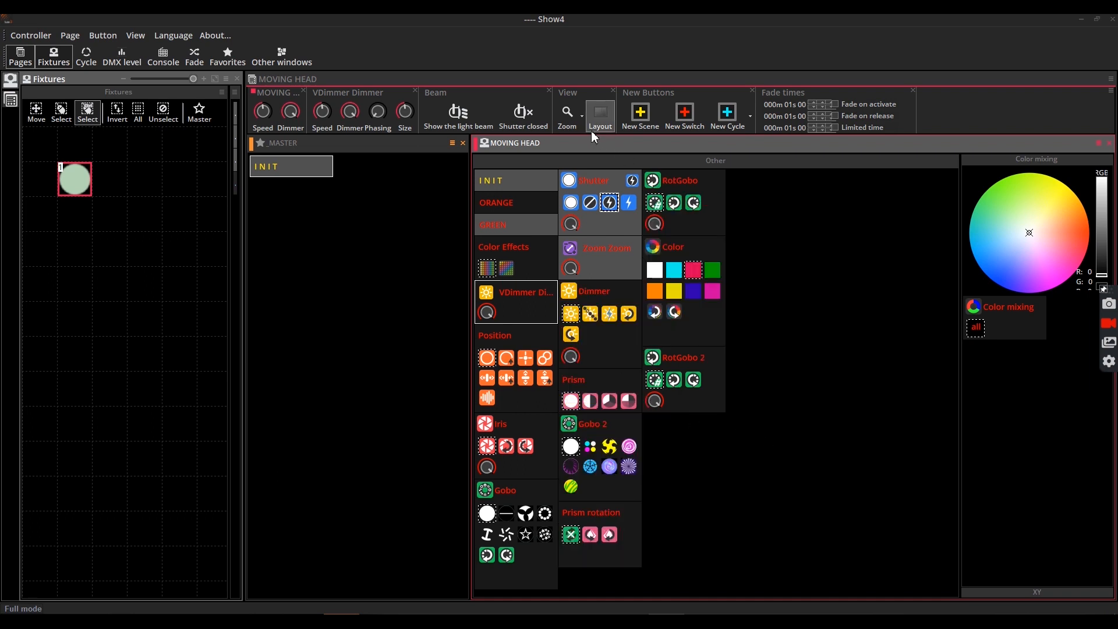
Regroup the page buttons by type into Scene, Cycle and Switch zones
left_click(599, 114)
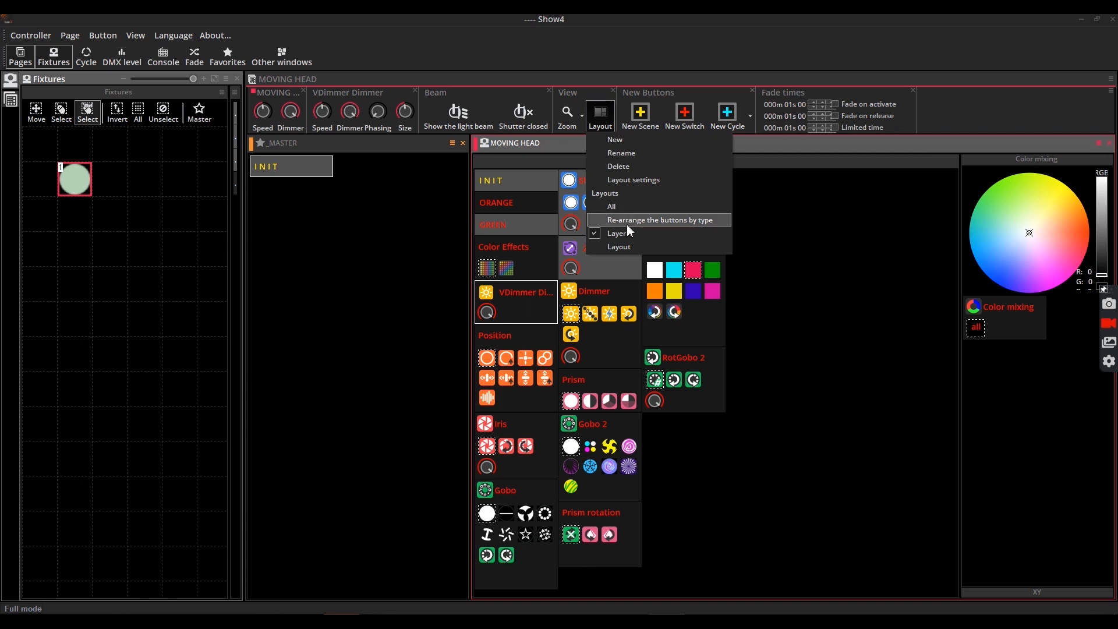
left_click(657, 219)
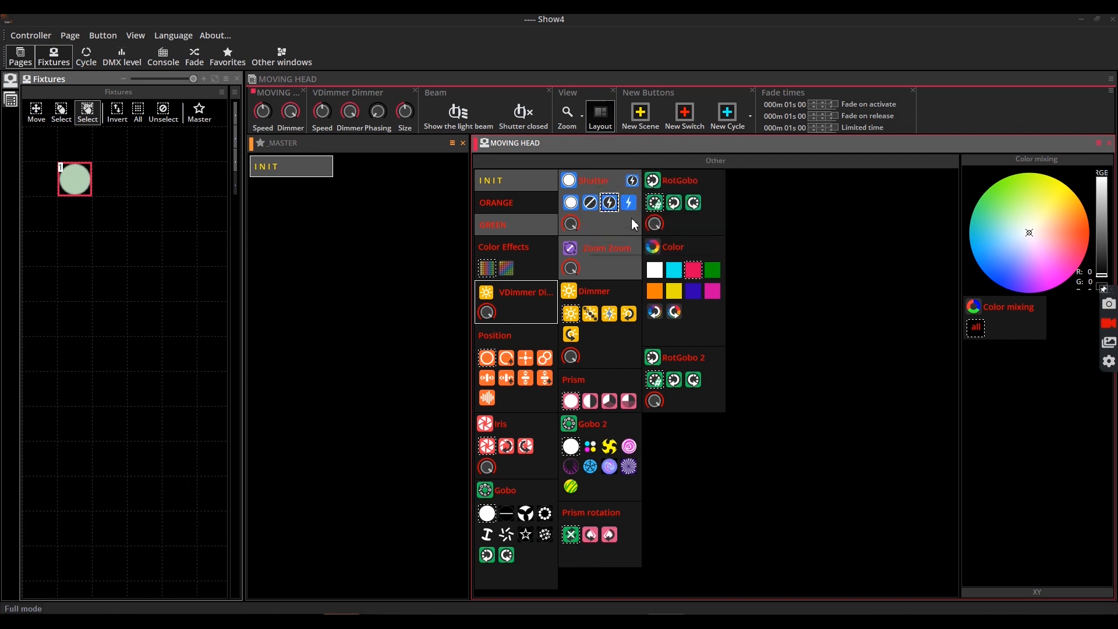
left_click(599, 112)
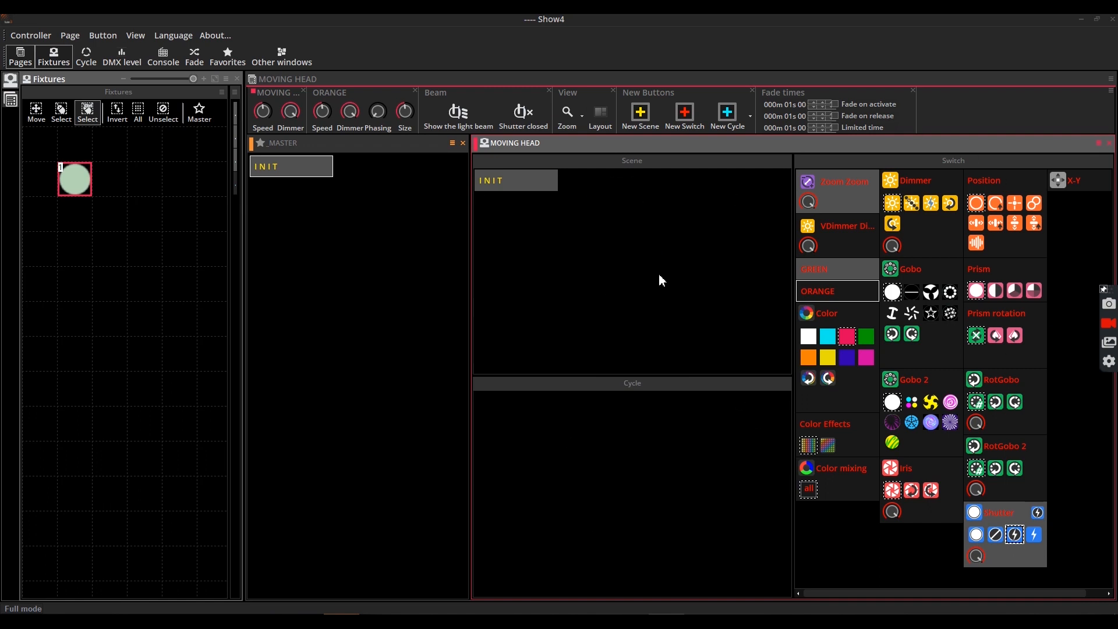
left_click(599, 113)
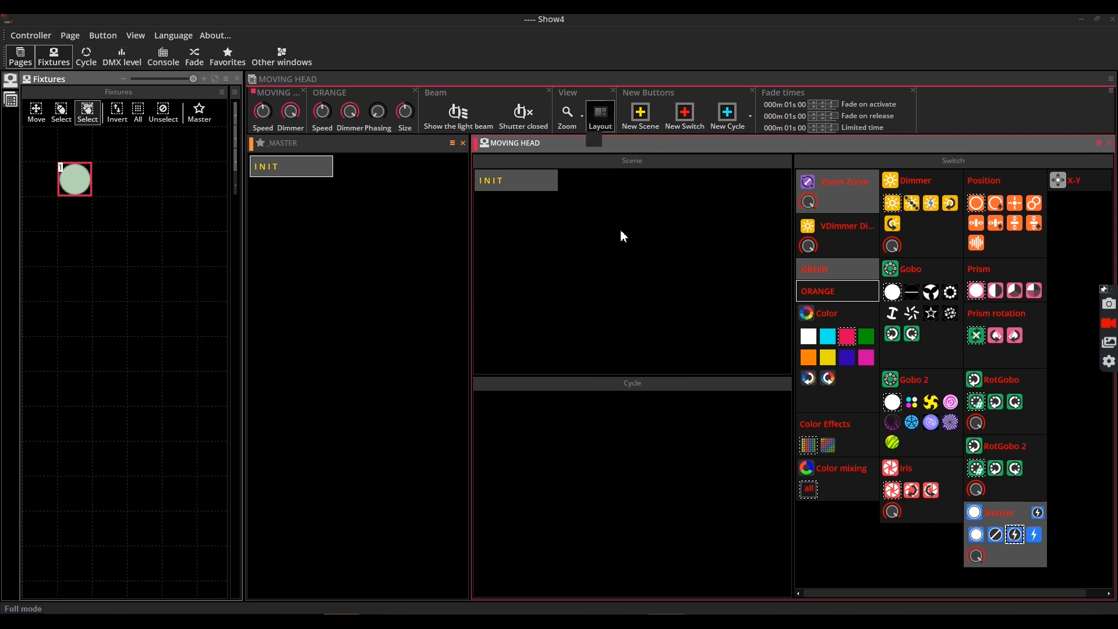
Add zone 'my new group 1' holding Iris and RotGobo
left_click(599, 116)
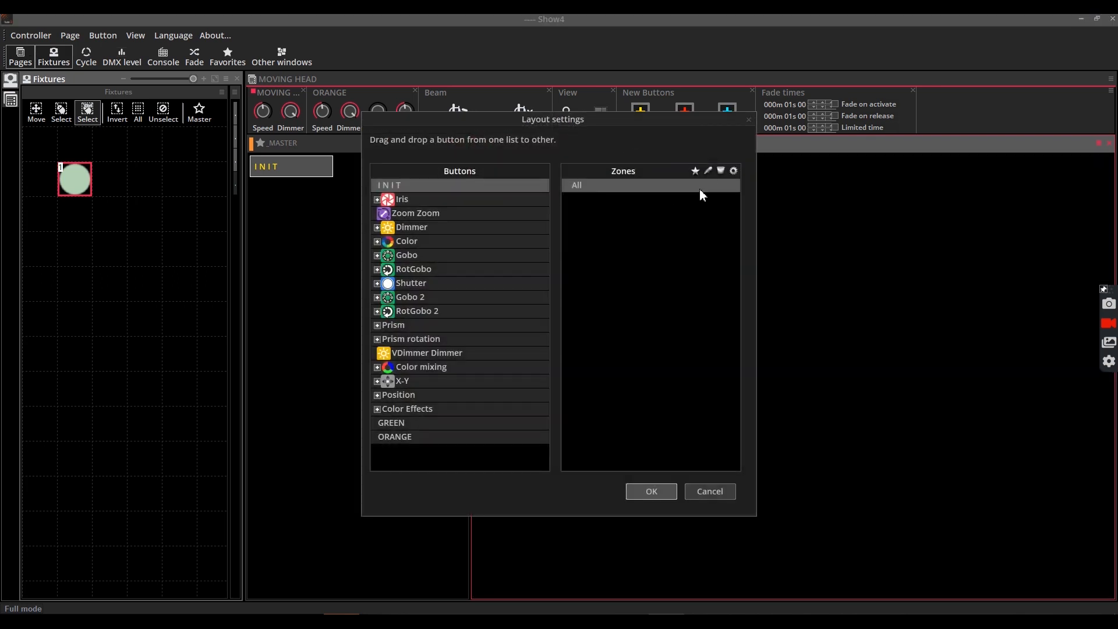
left_click(693, 171)
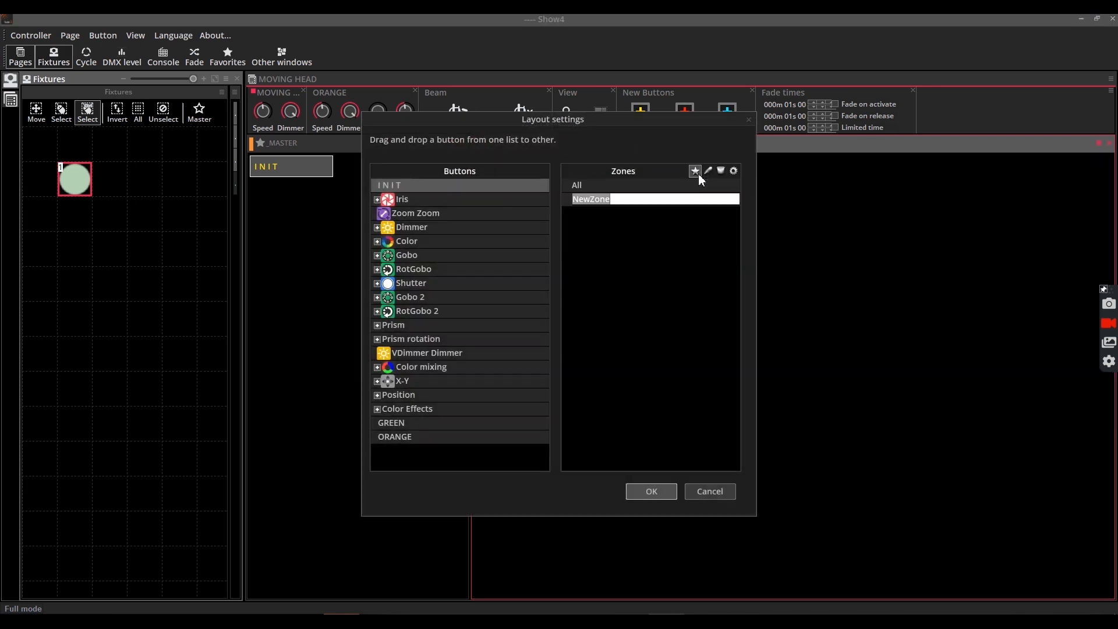
type("my new group")
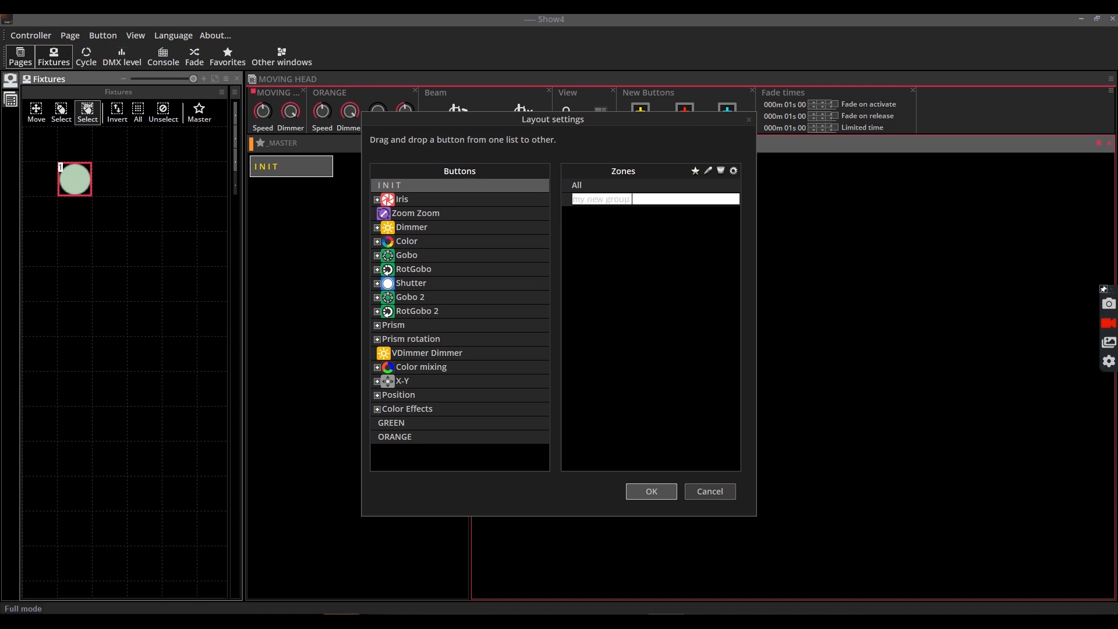
type("1")
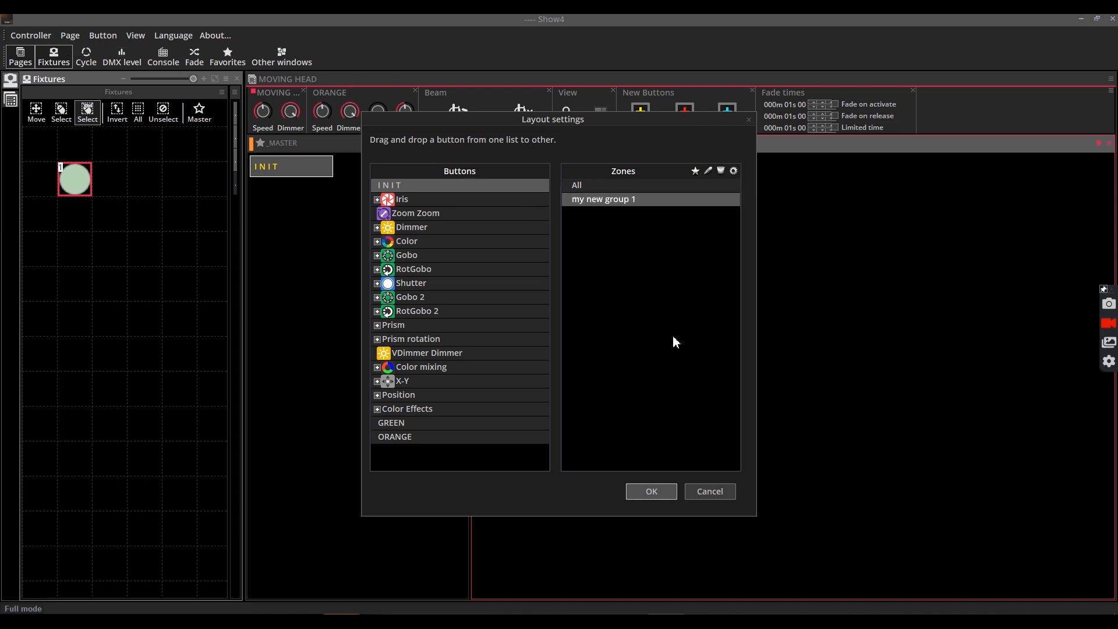
left_click_drag(401, 199, 603, 199)
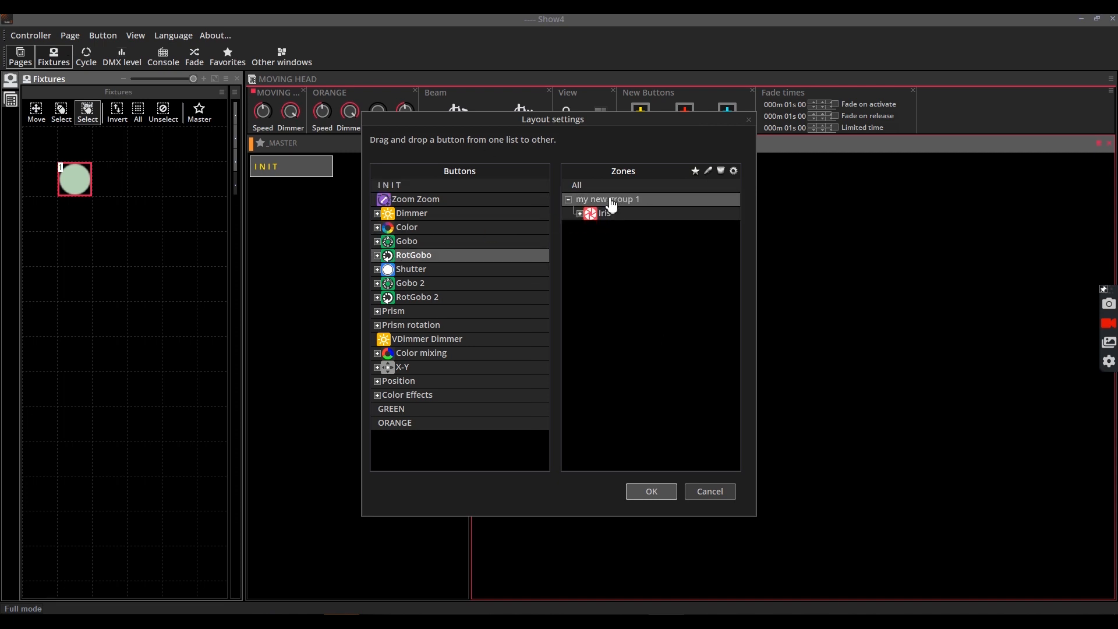
left_click_drag(413, 255, 615, 227)
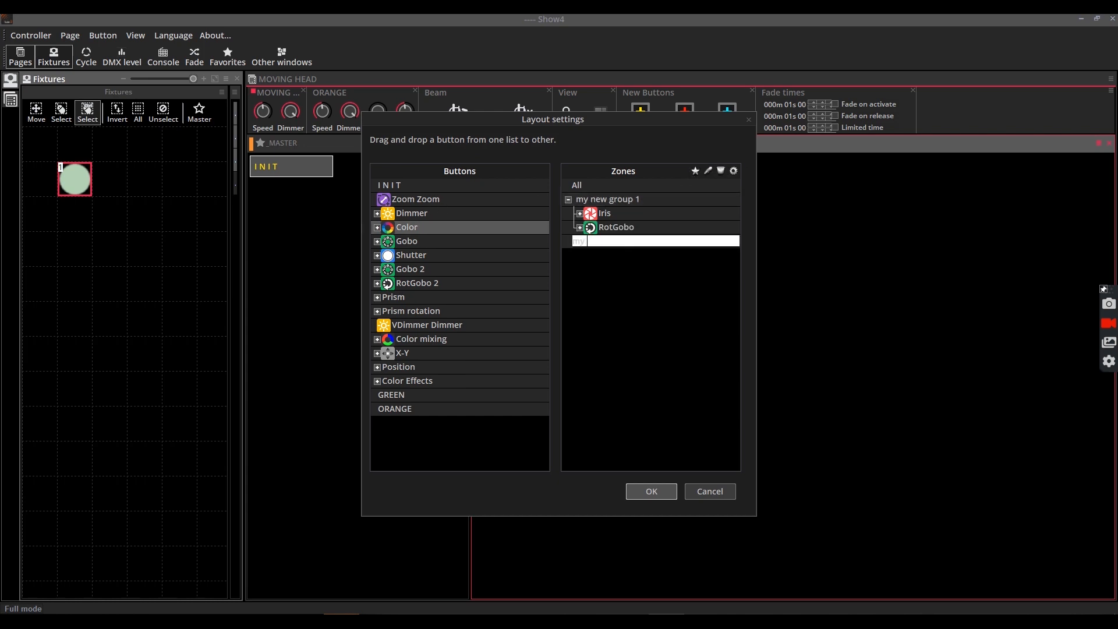
Create zone 'my new group 2' and move Color into it
type("my new group 2")
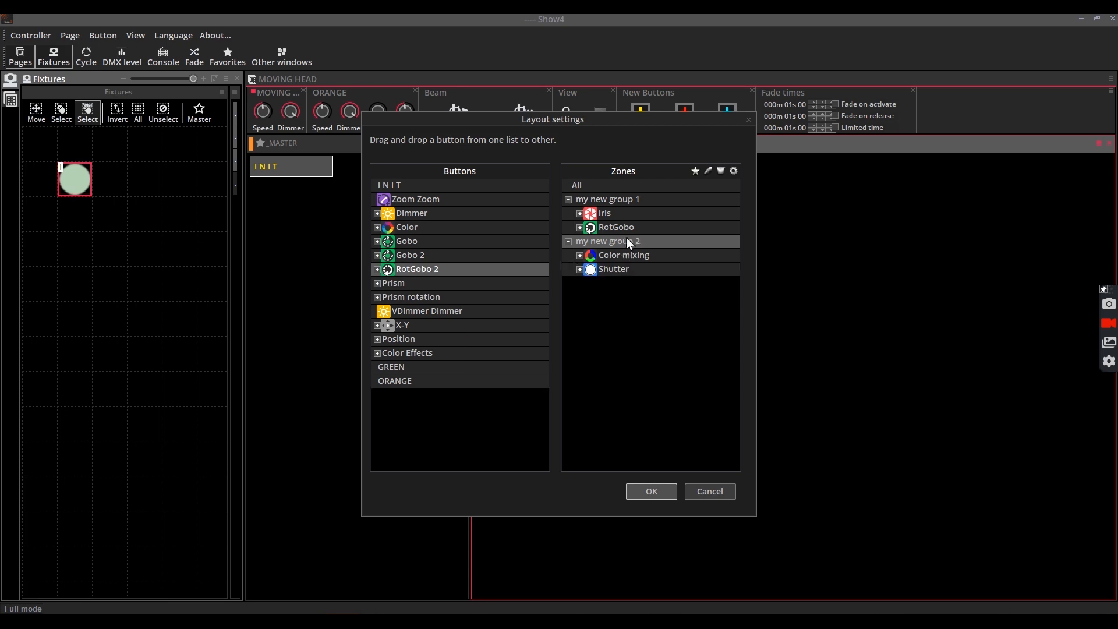
left_click_drag(407, 227, 623, 283)
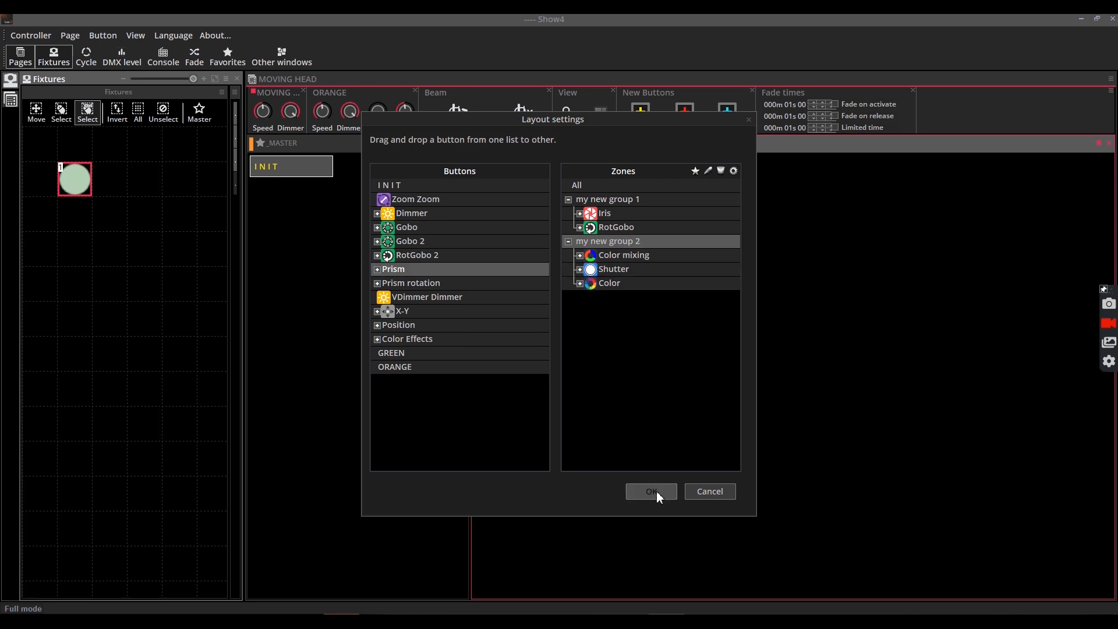
Save the two-zone layout and switch back to the previous Other-zone layout
left_click(650, 491)
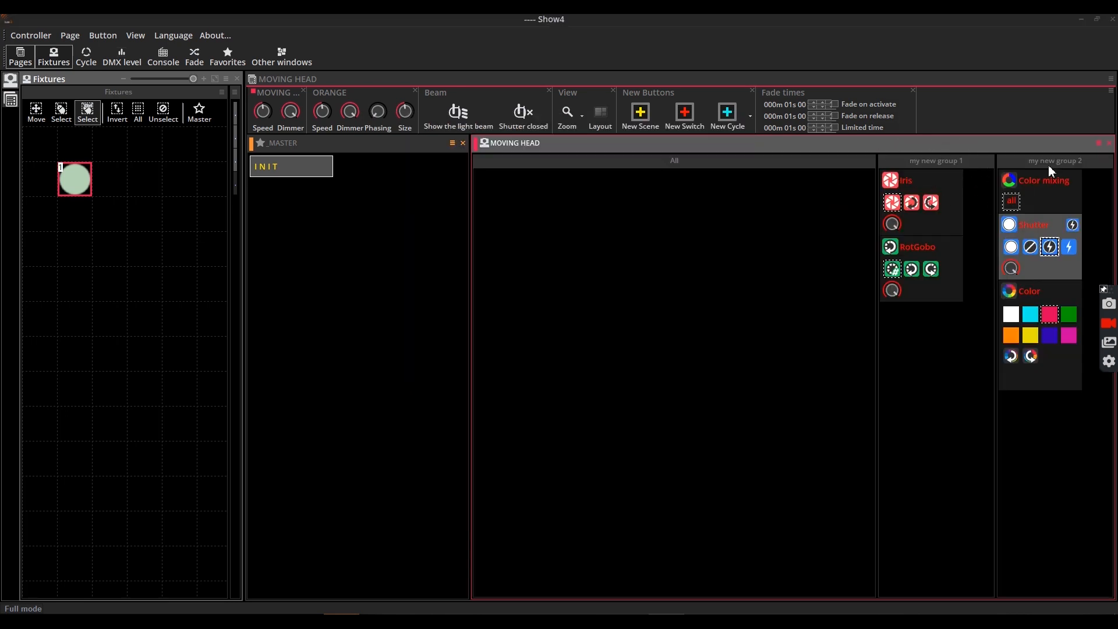
mouse_move(1002, 144)
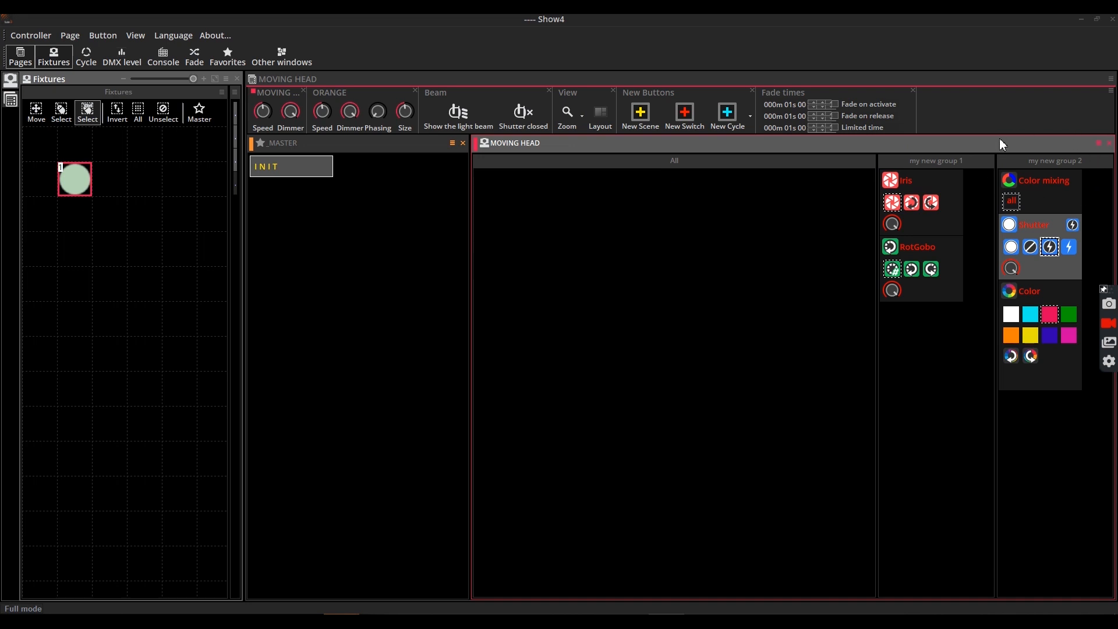
mouse_move(990, 135)
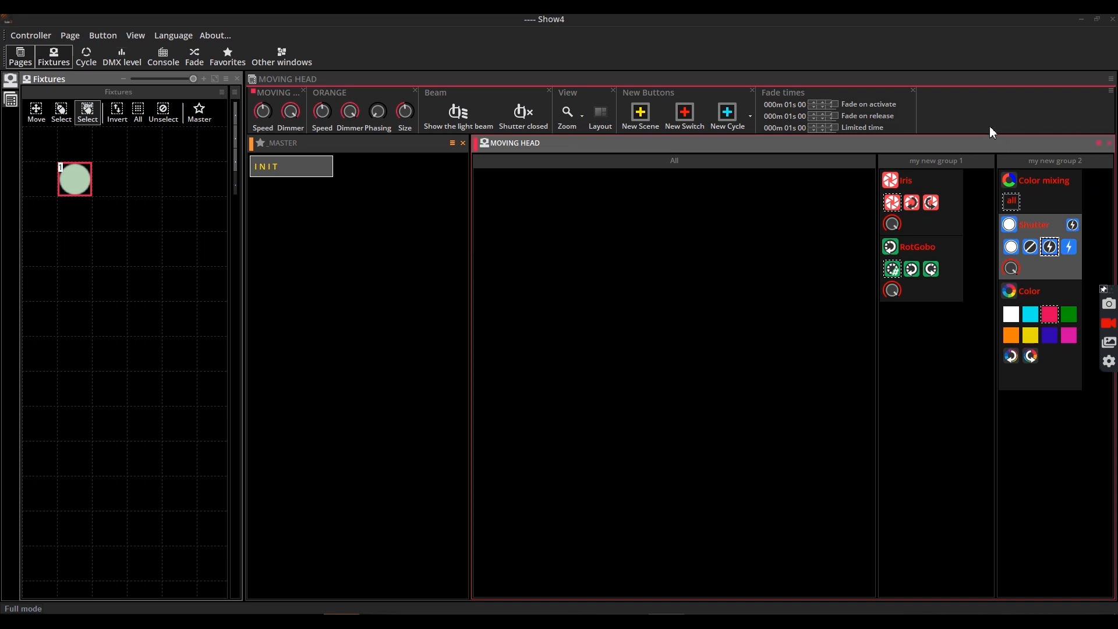
left_click(599, 112)
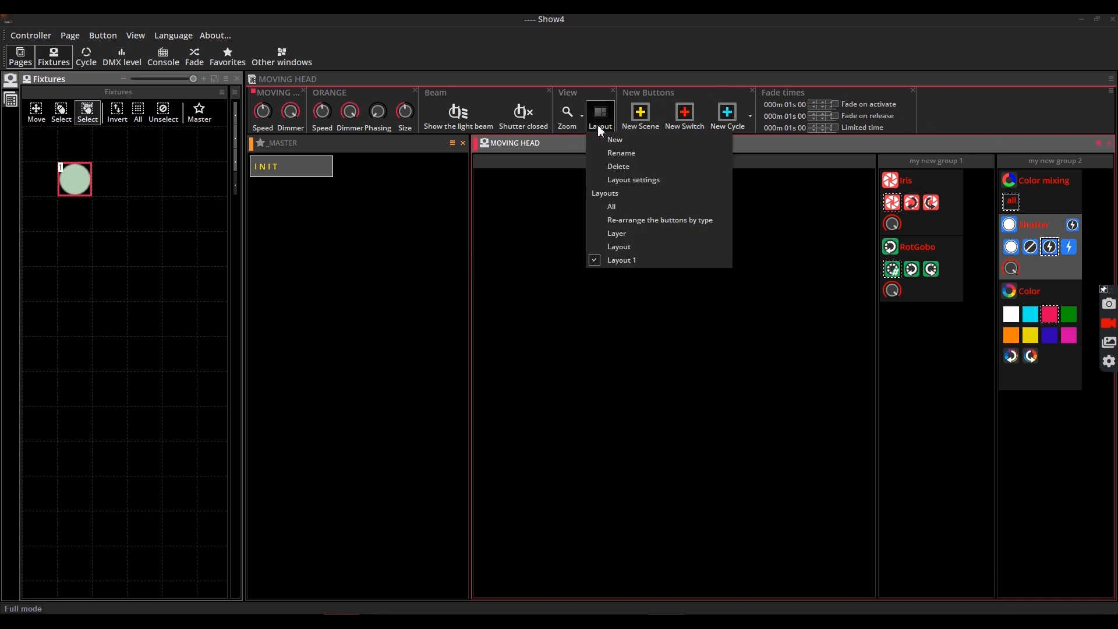
left_click(610, 207)
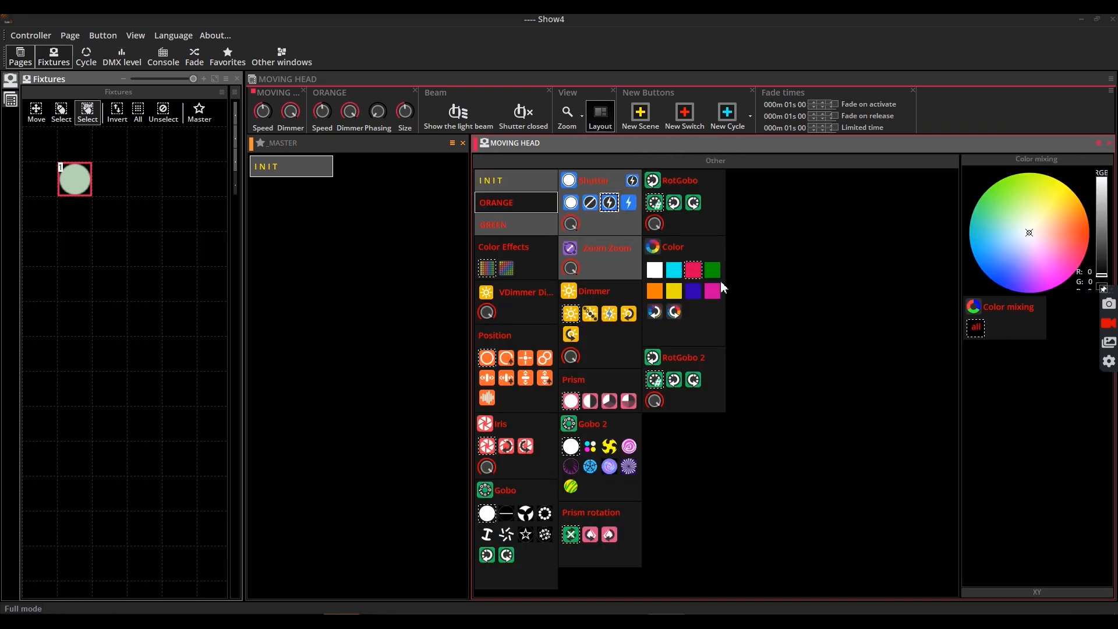
Add new scene buttons Effect1 through Effect4 to the page
left_click(638, 112)
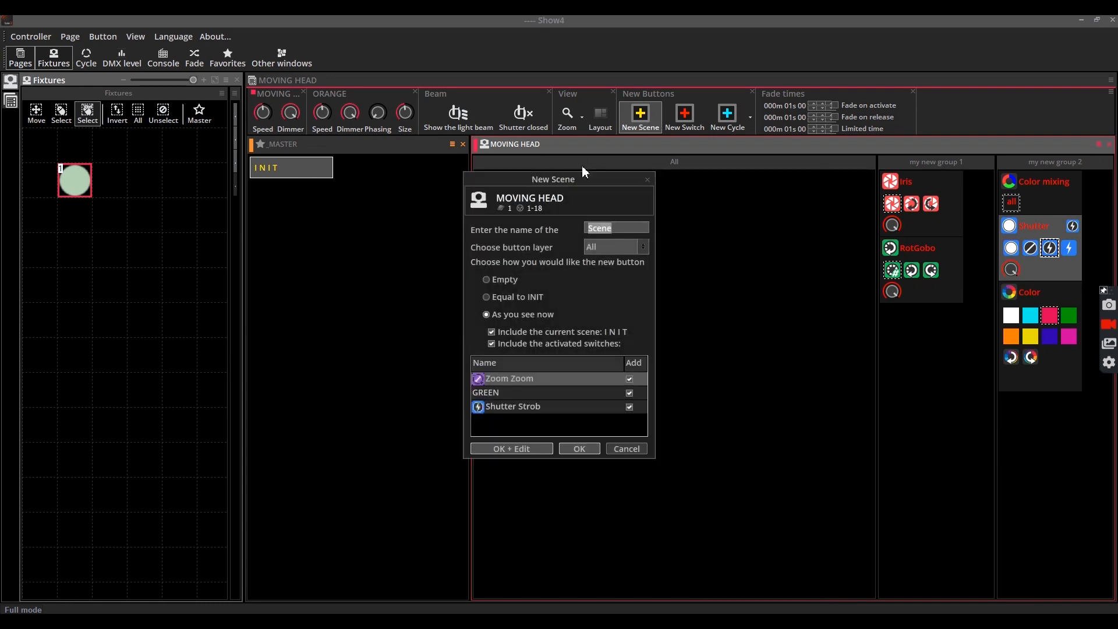
left_click(578, 448)
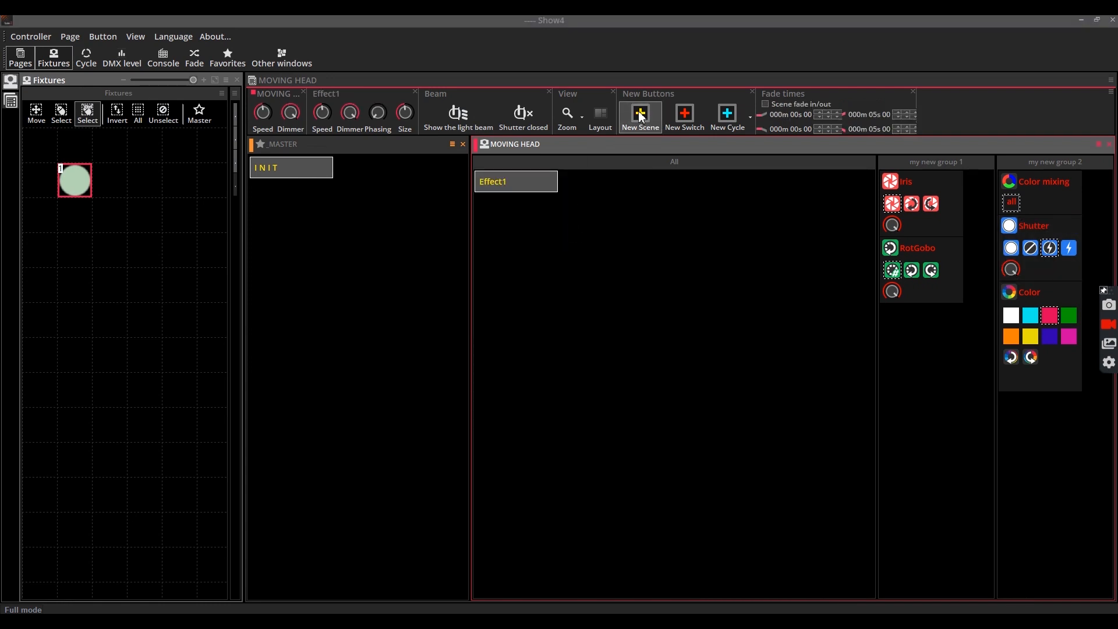
left_click(639, 112)
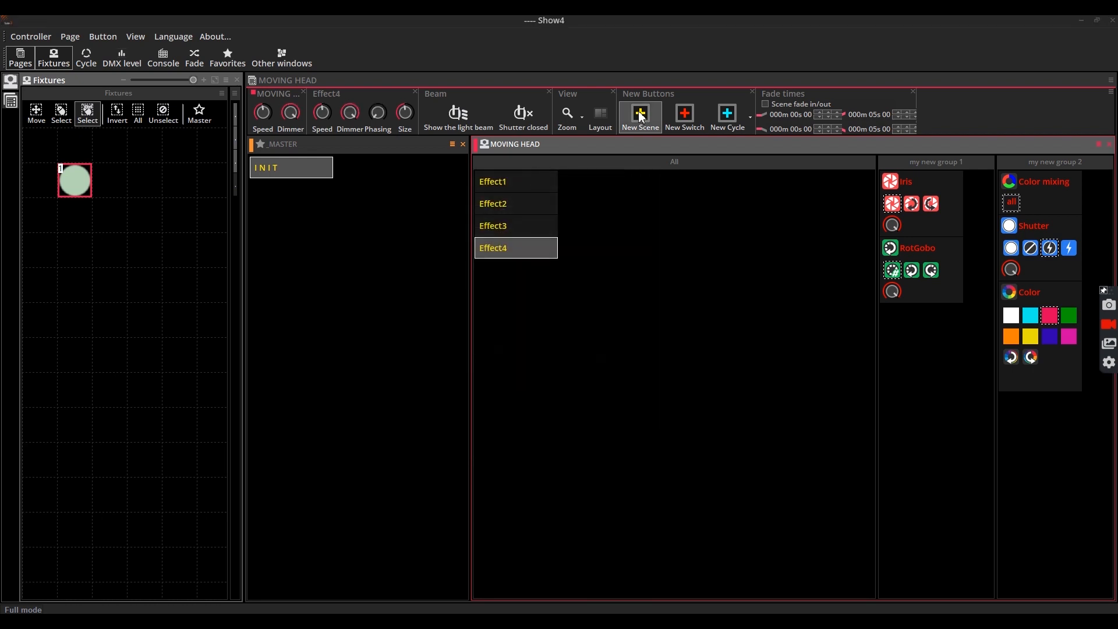
Bring up the moving head page's Compression settings from Page settings
left_click(69, 36)
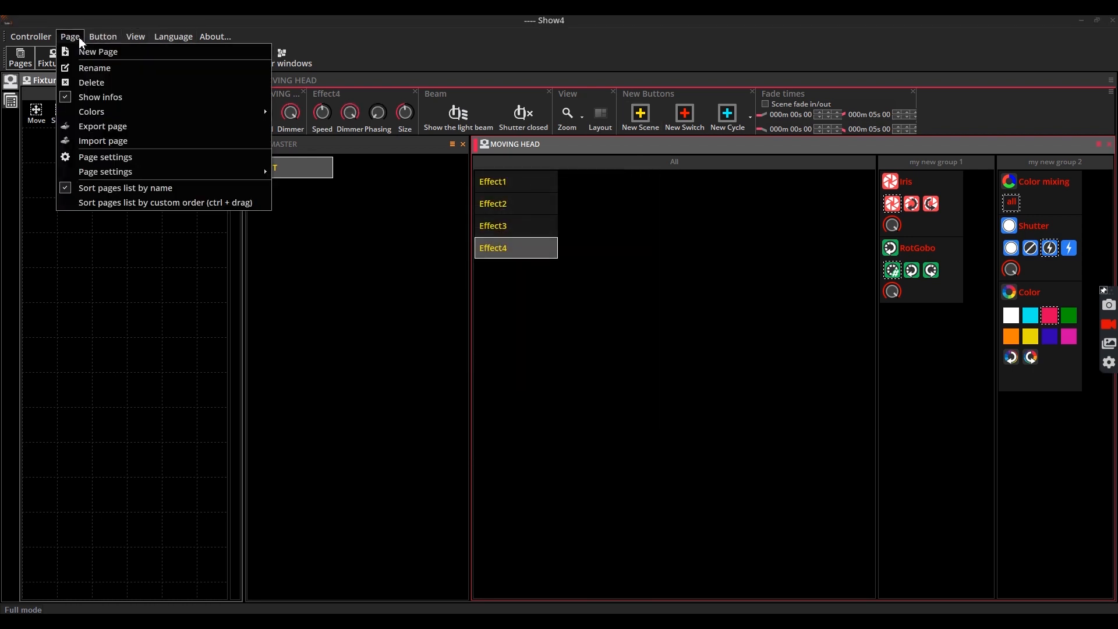
left_click(105, 156)
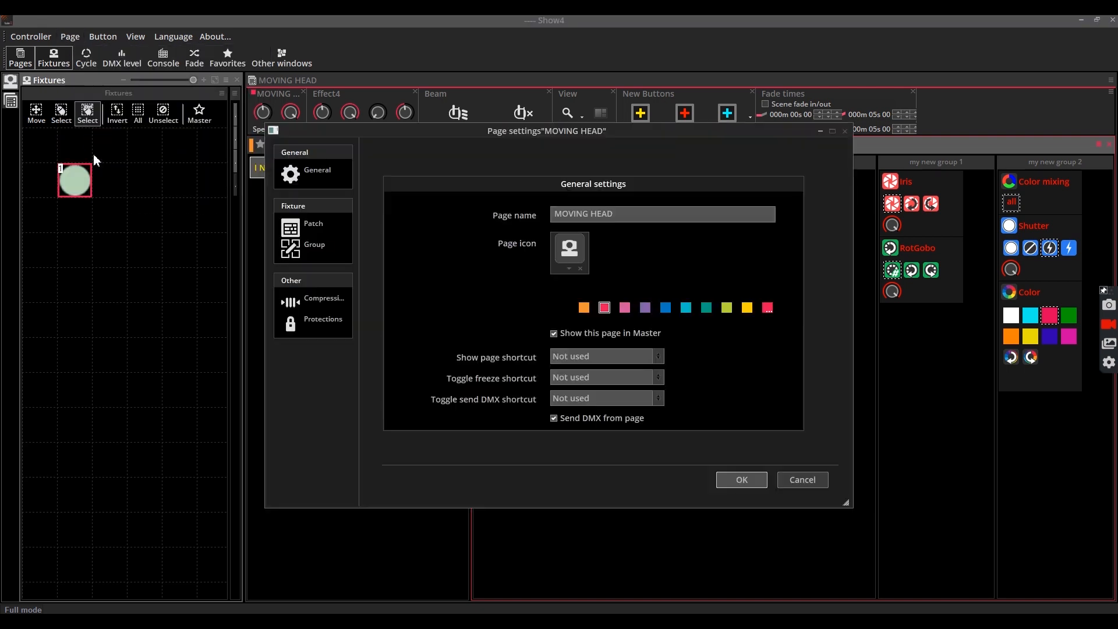
left_click(323, 297)
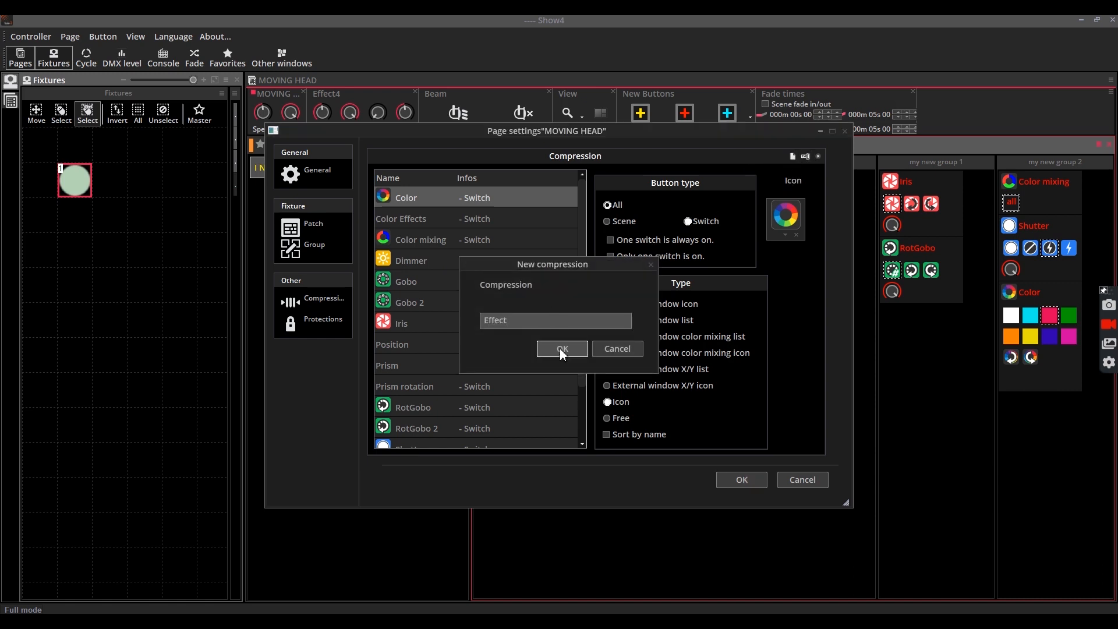
Confirm the Effect compression, then select it and set its button type to Scene
left_click(561, 349)
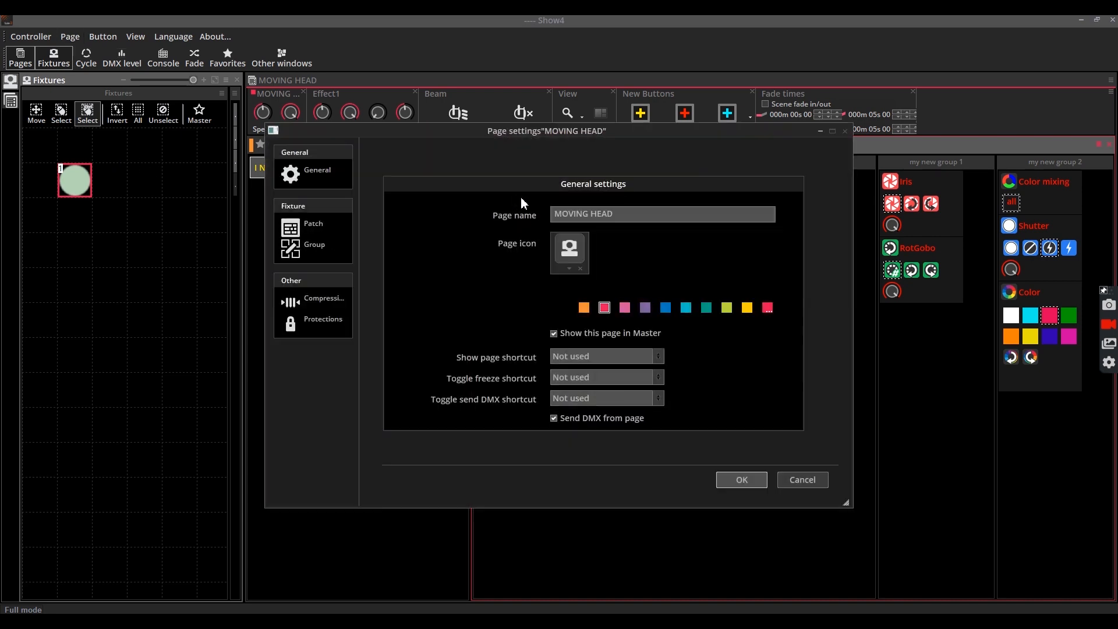
left_click(321, 297)
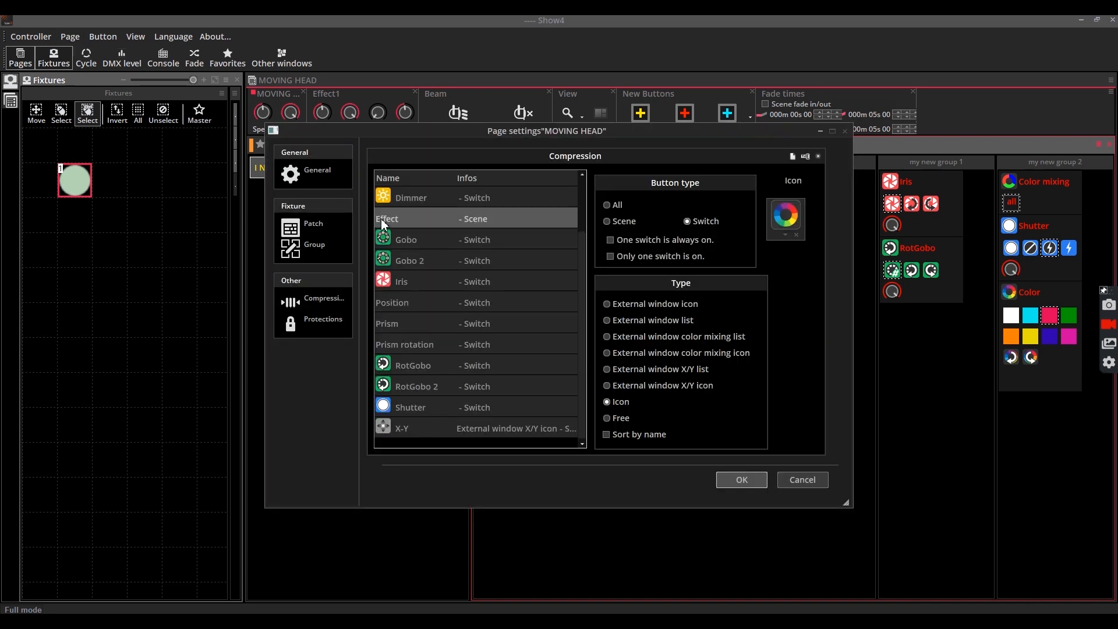
left_click(607, 221)
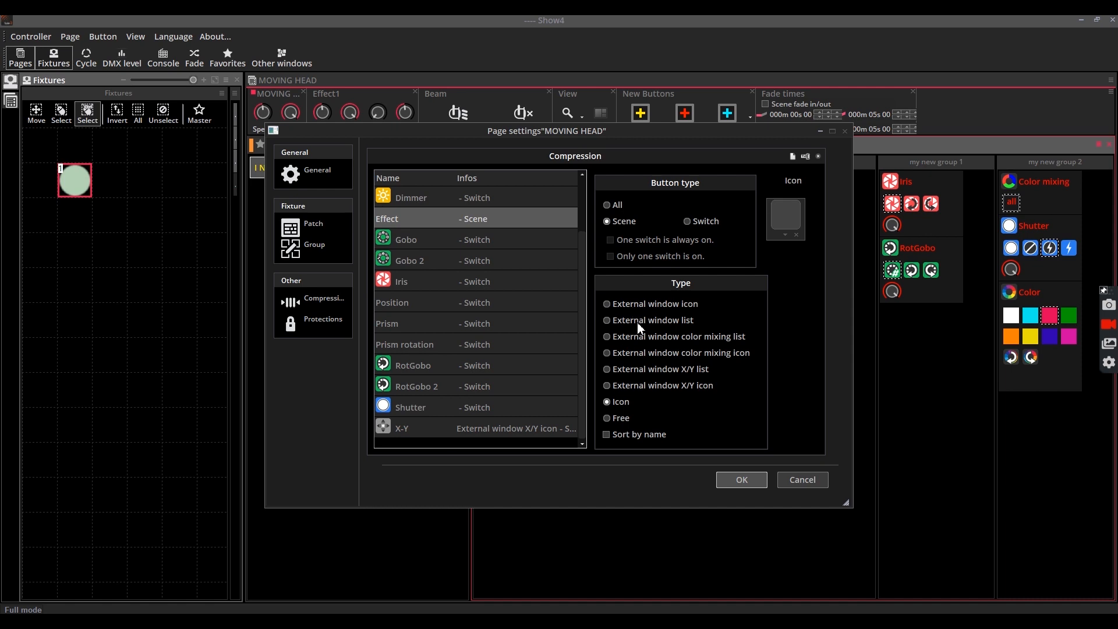